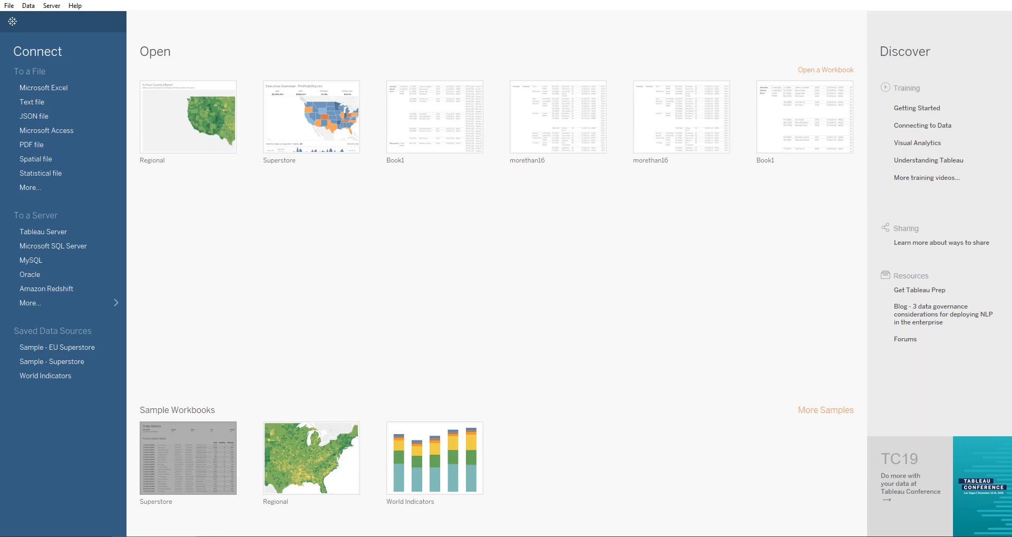
mouse_move(188, 457)
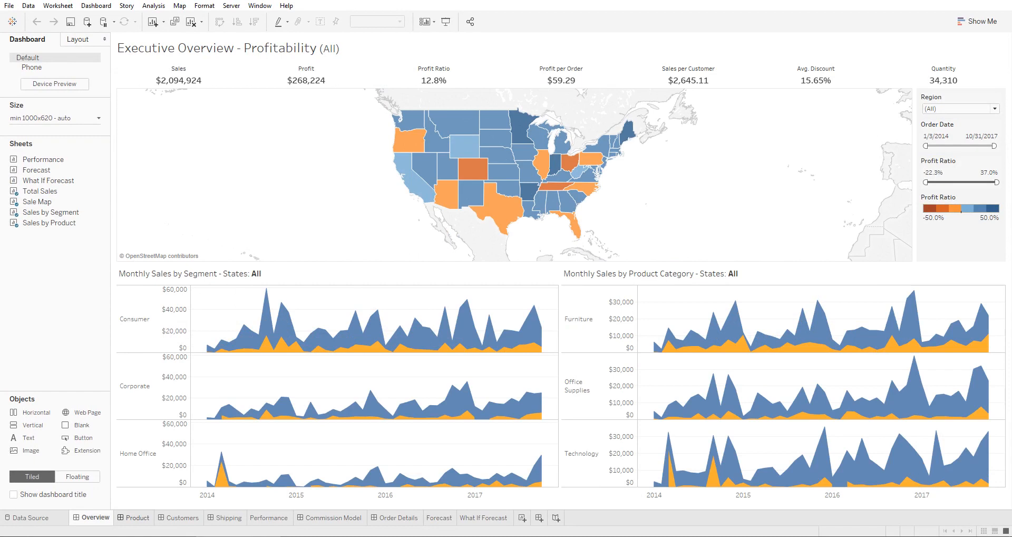
click(182, 518)
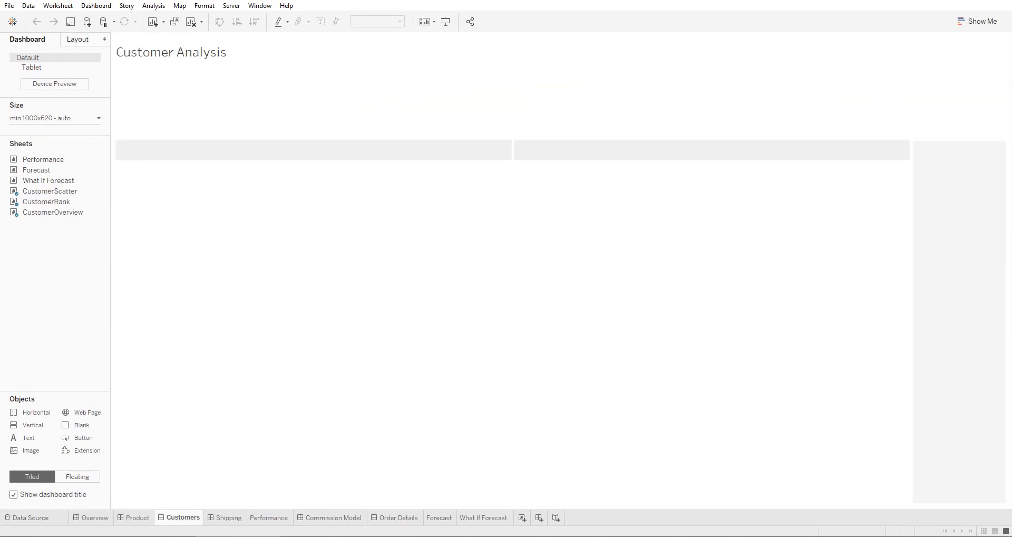
click(137, 518)
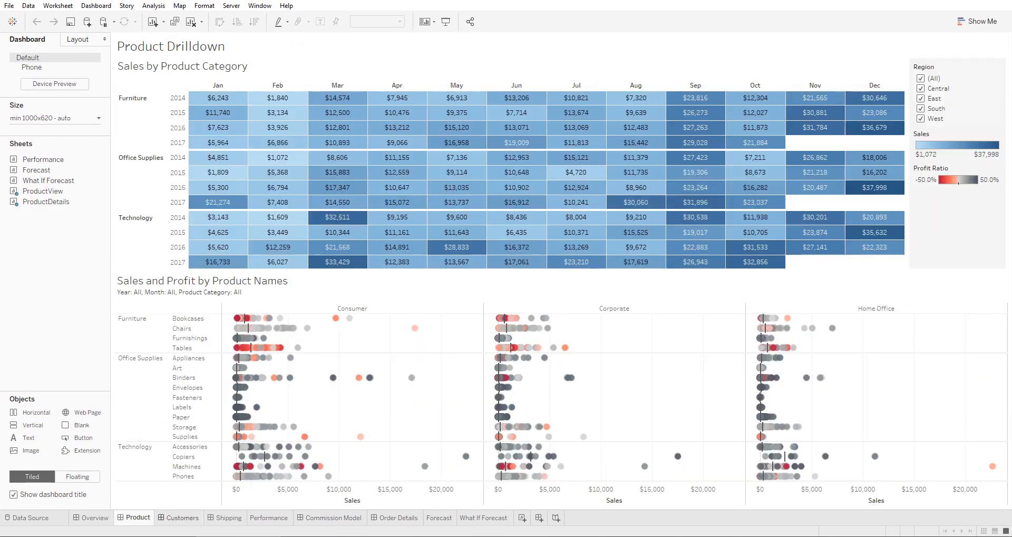
click(176, 517)
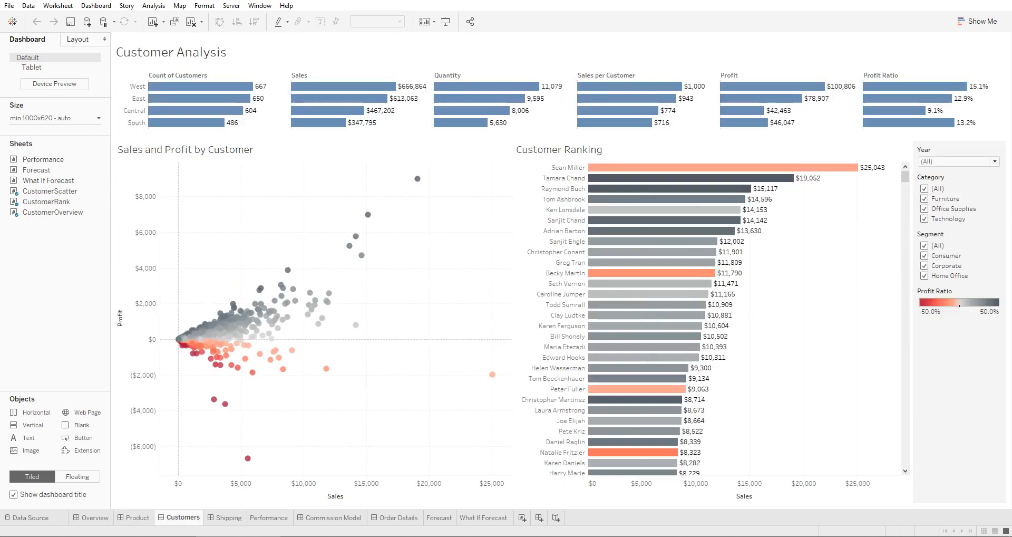
click(268, 517)
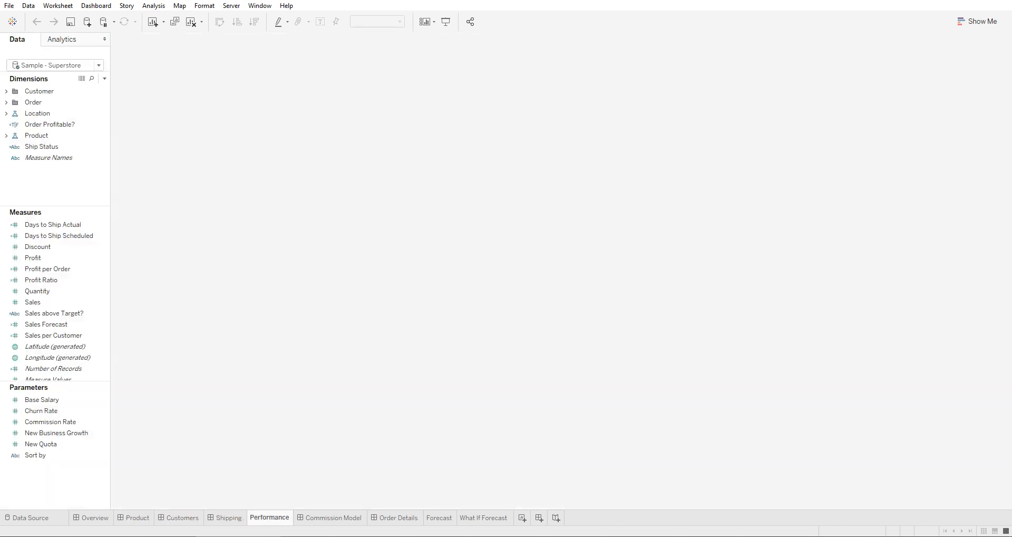
click(269, 516)
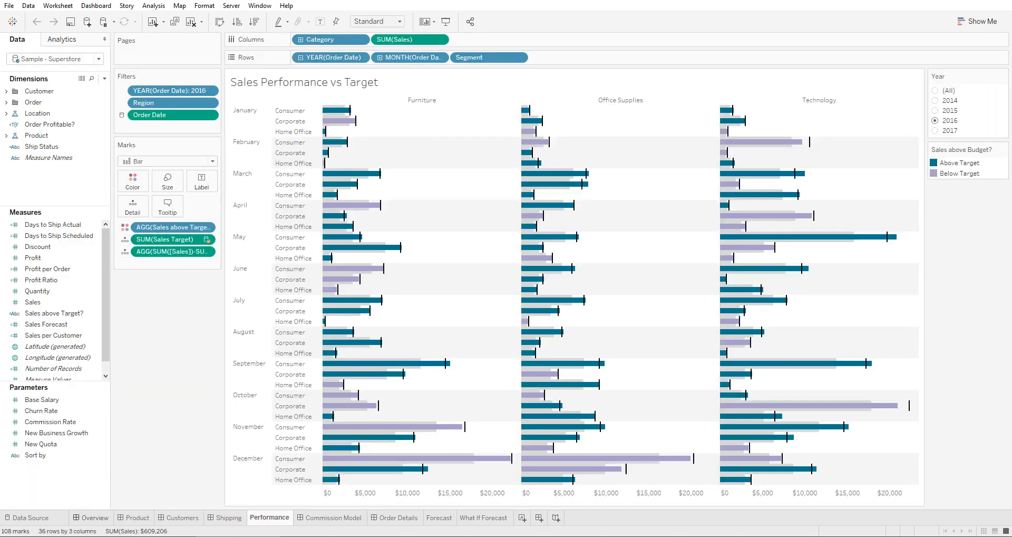
click(94, 516)
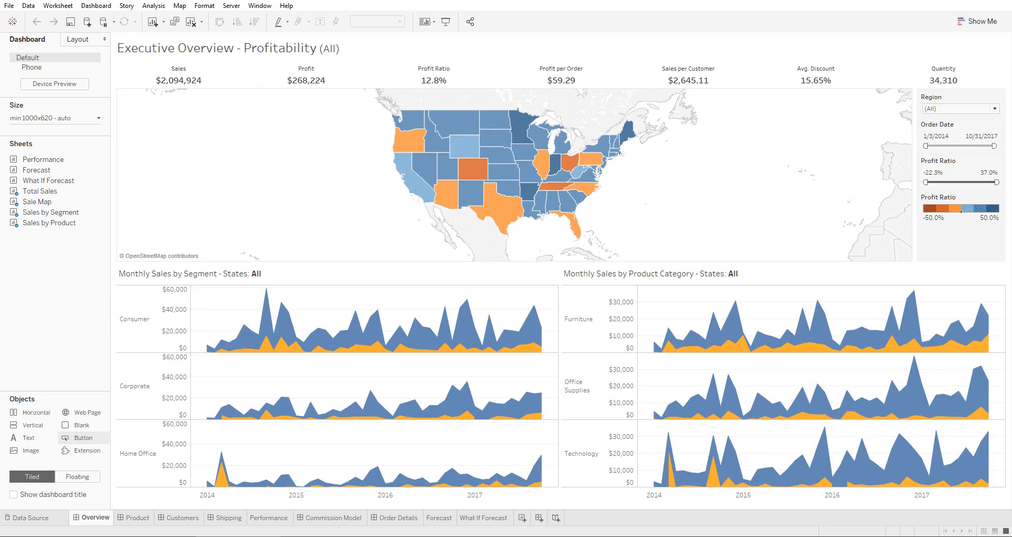
- Add a navigation Button object to the top-right of the dashboard header and edit it
drag(422, 319, 720, 491)
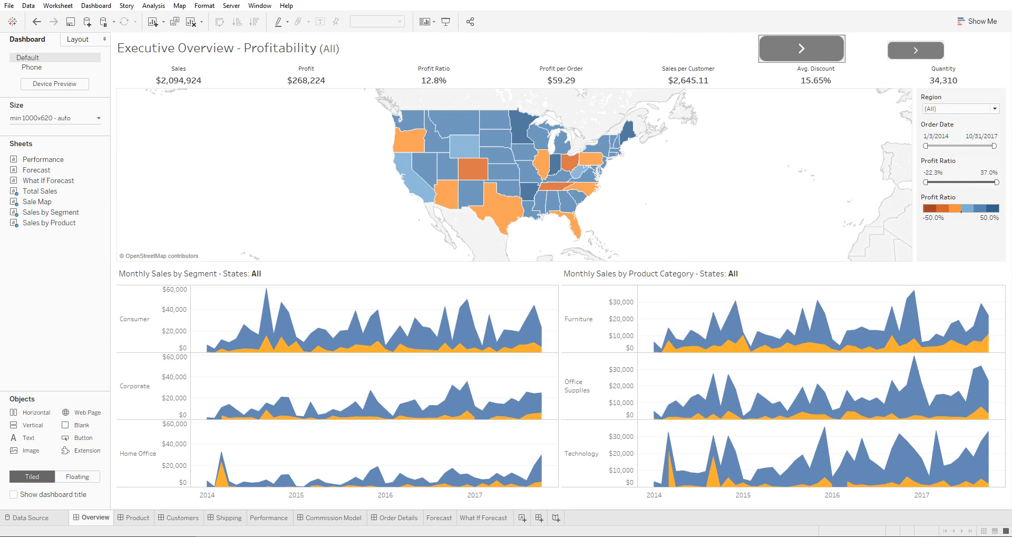
click(801, 48)
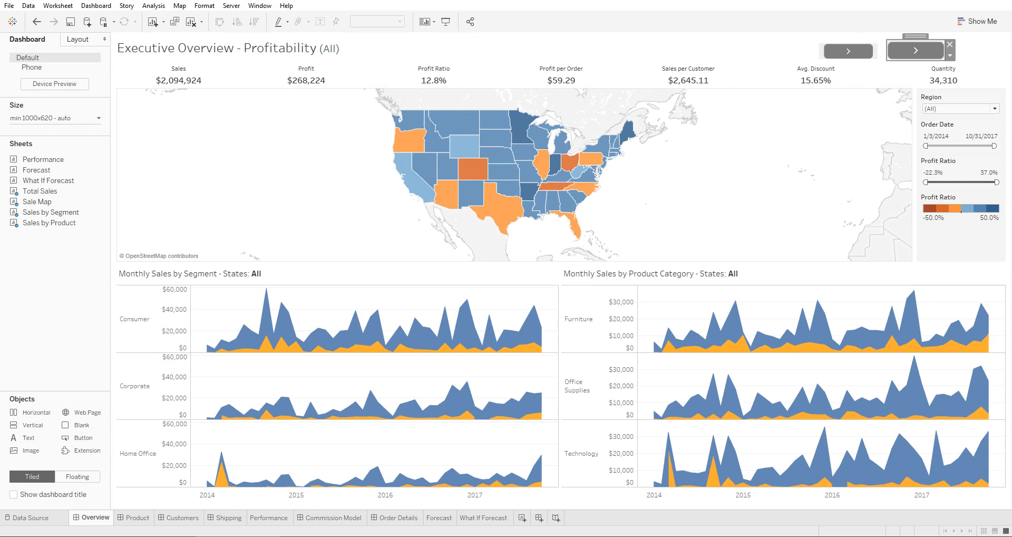
click(913, 51)
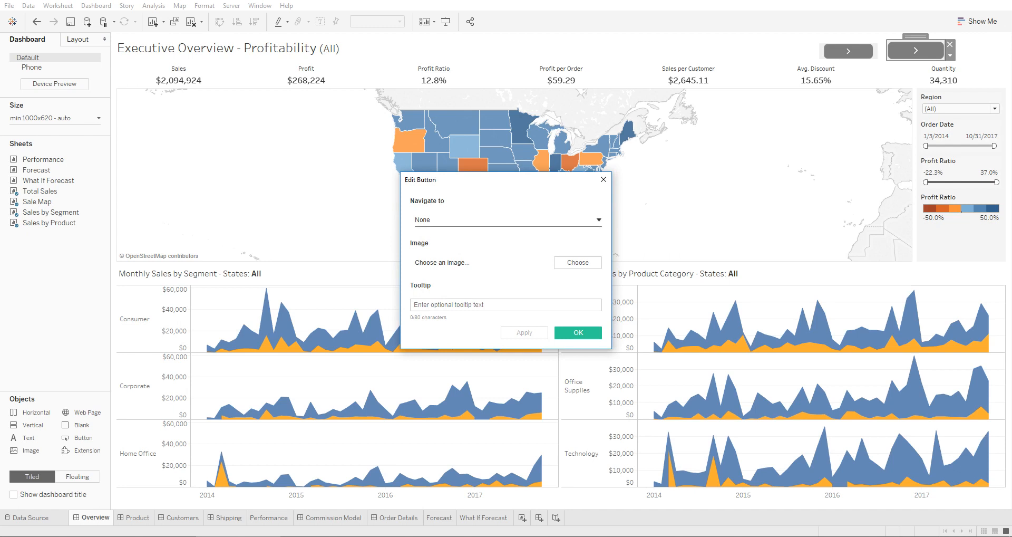
- Set the button to navigate to Product with tooltip 'Product', then start choosing an image
click(507, 219)
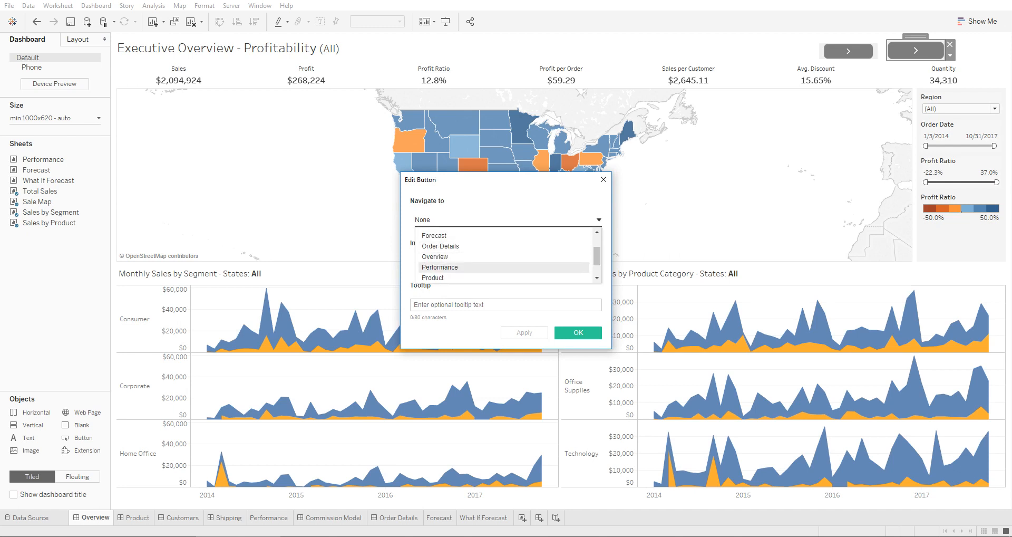
scroll(down, 3)
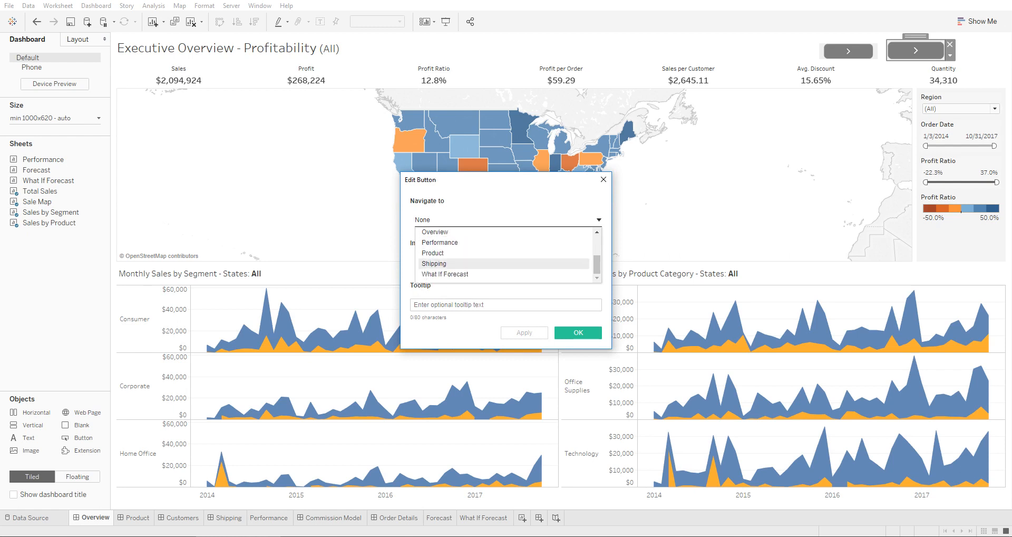
click(432, 252)
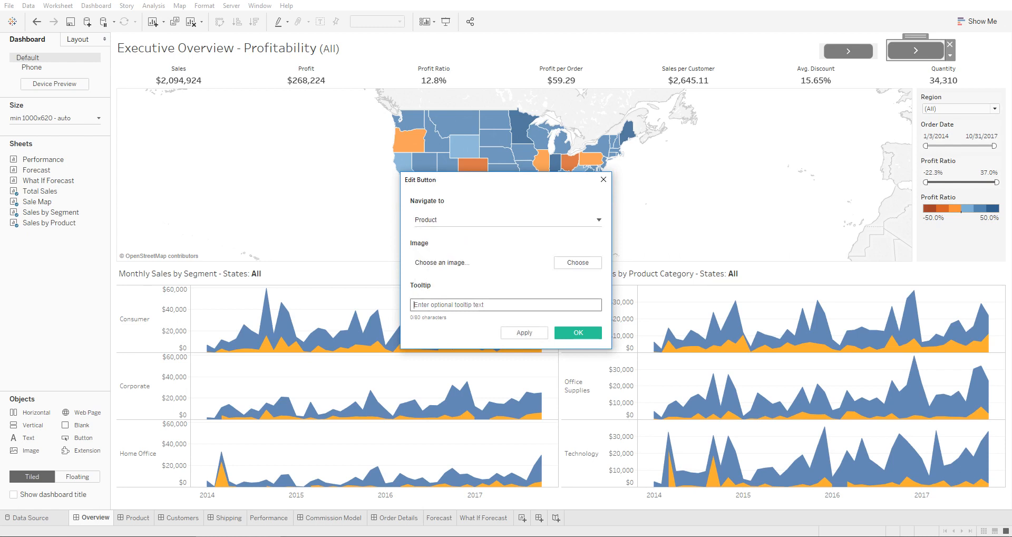
text(Product)
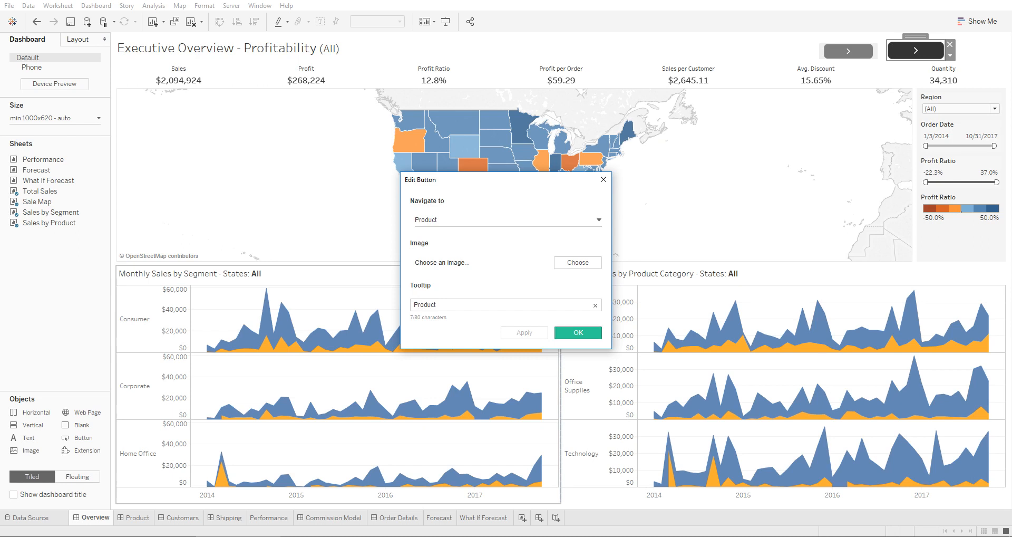
click(577, 263)
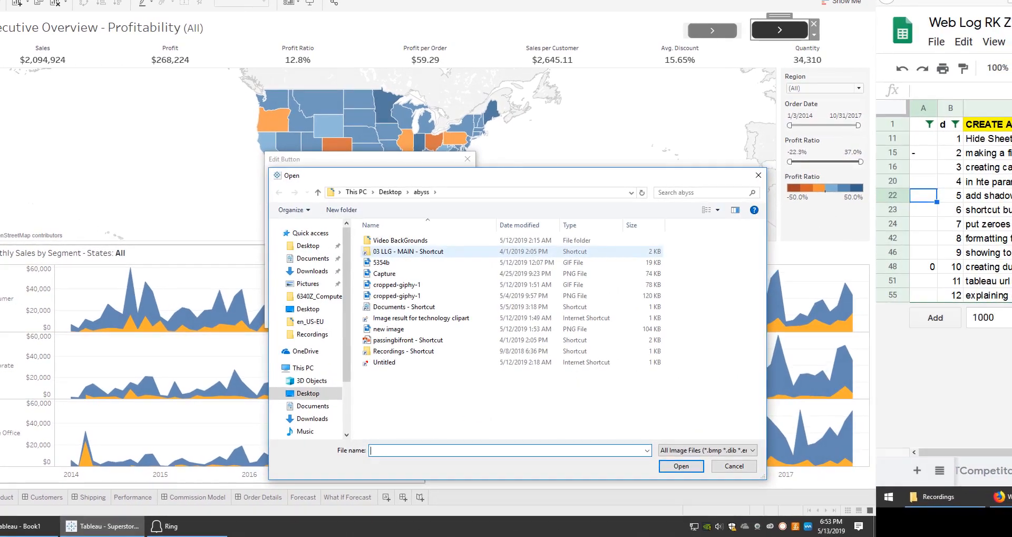
- Cancel the image file picker without selecting a file
click(733, 466)
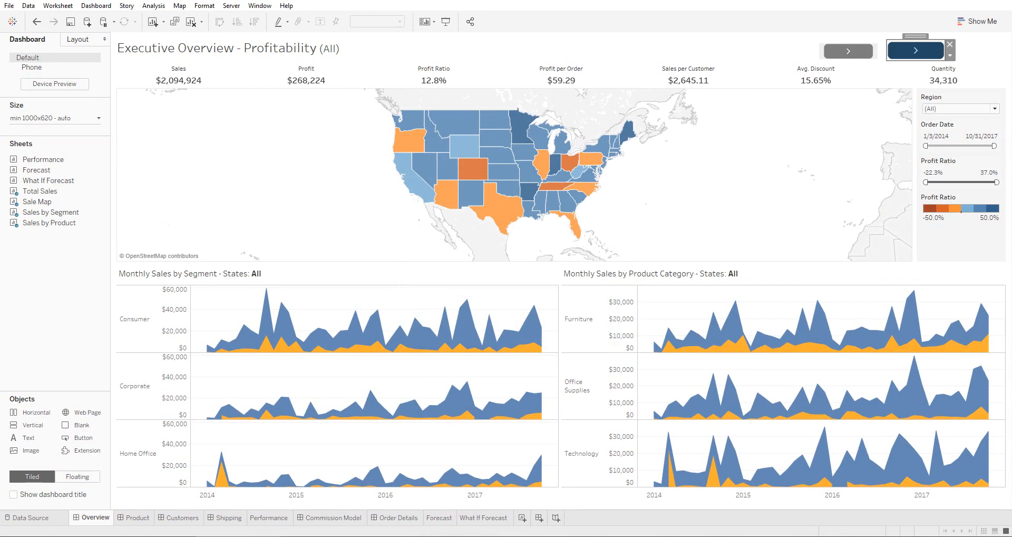
- Test the button by jumping to Product, view Customer Analysis, and return to Overview each time
click(946, 51)
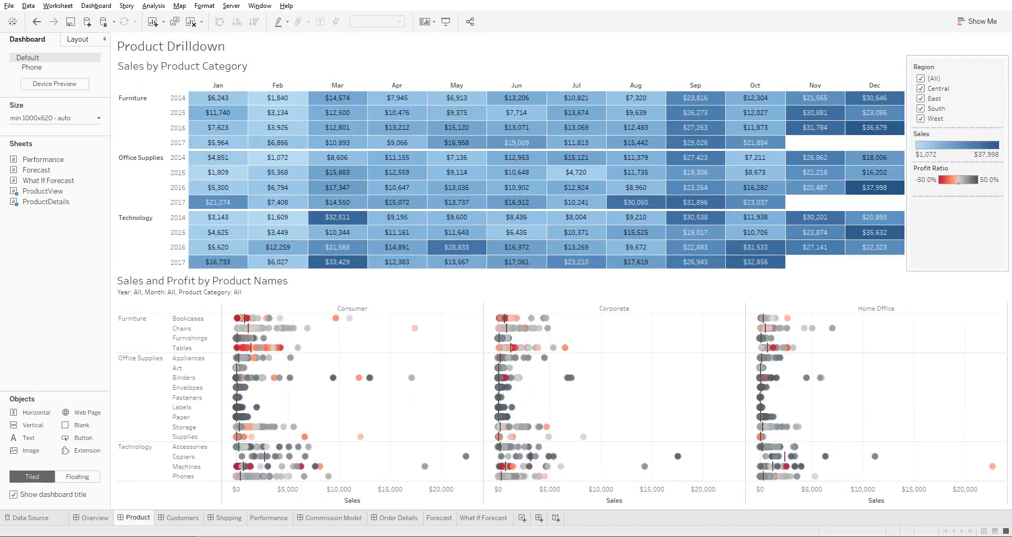
click(94, 517)
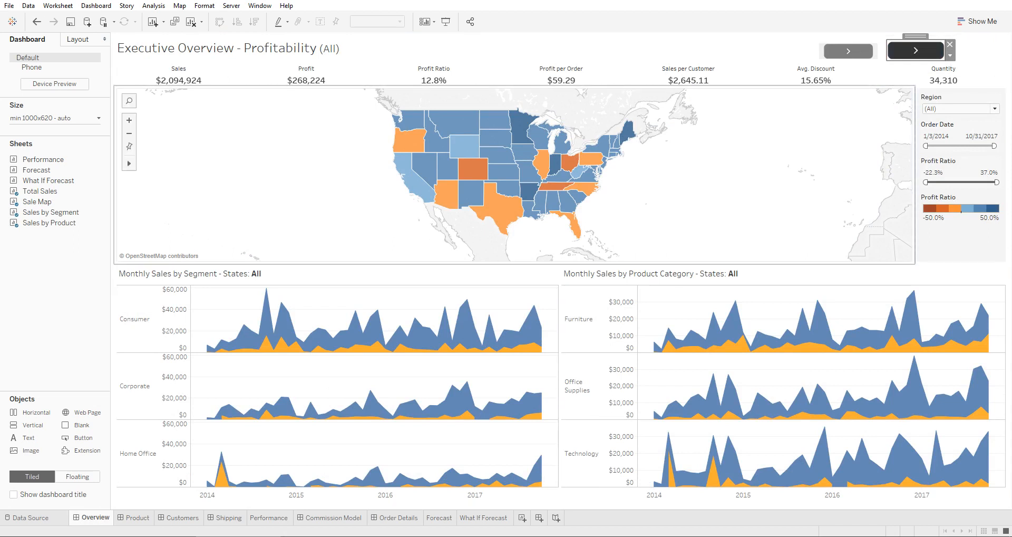
click(913, 51)
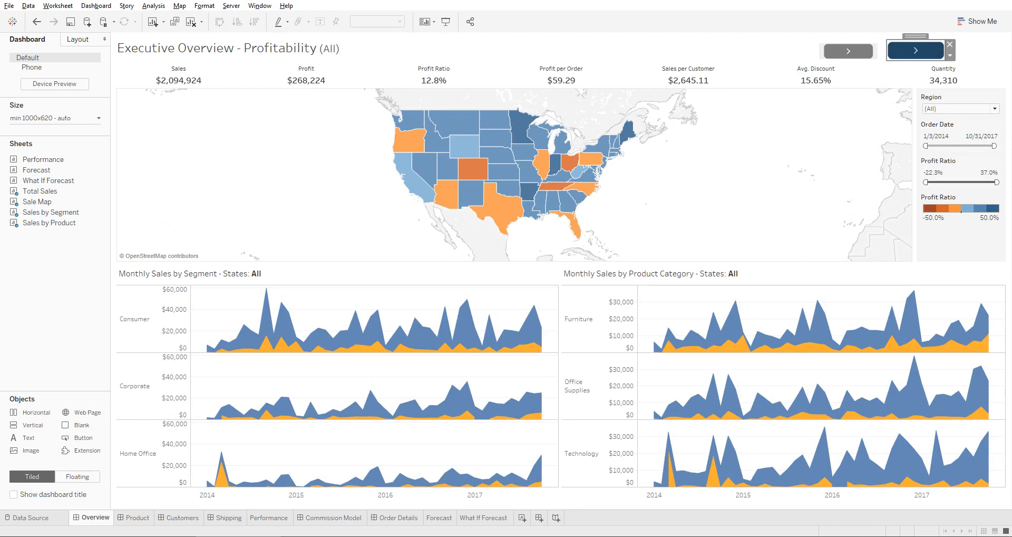
click(949, 51)
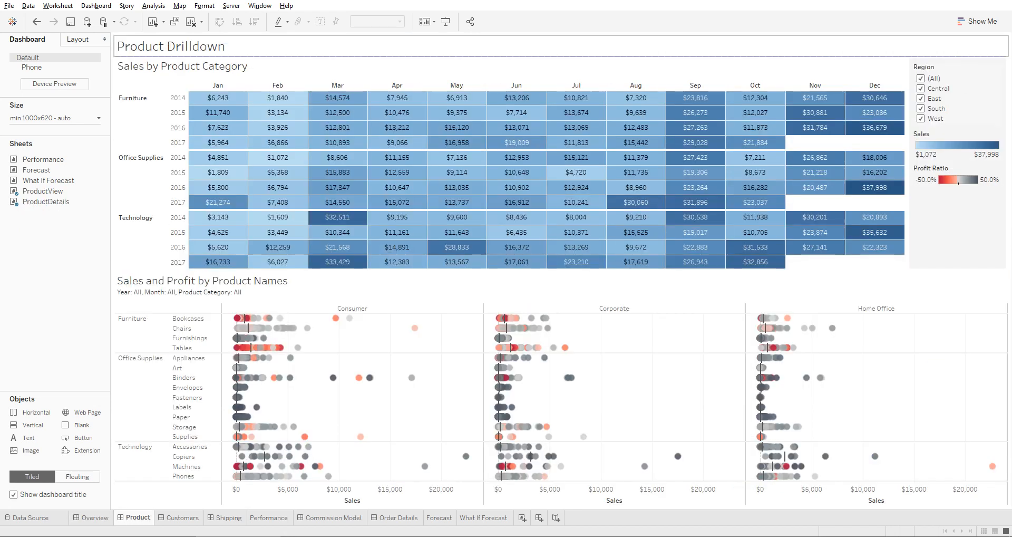
click(94, 518)
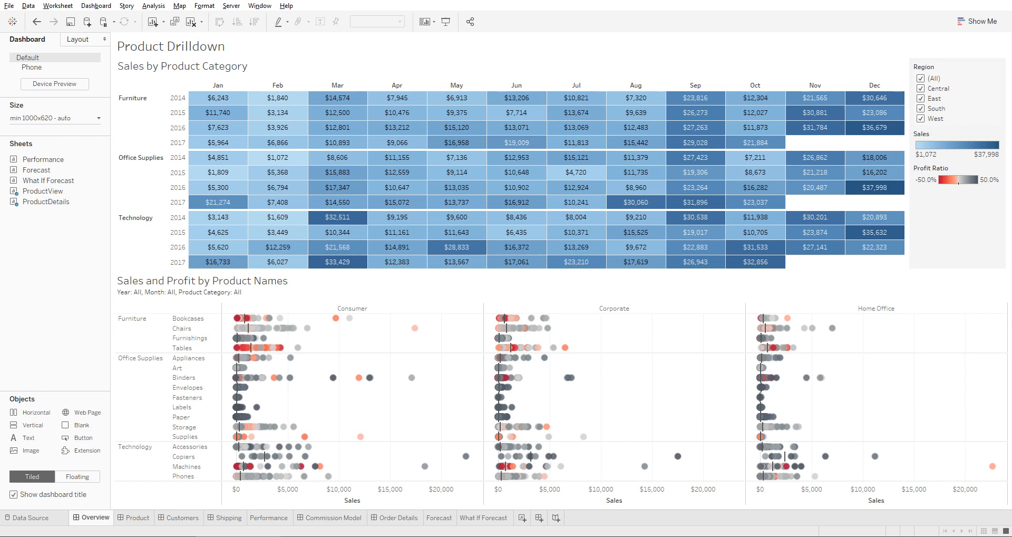
click(176, 517)
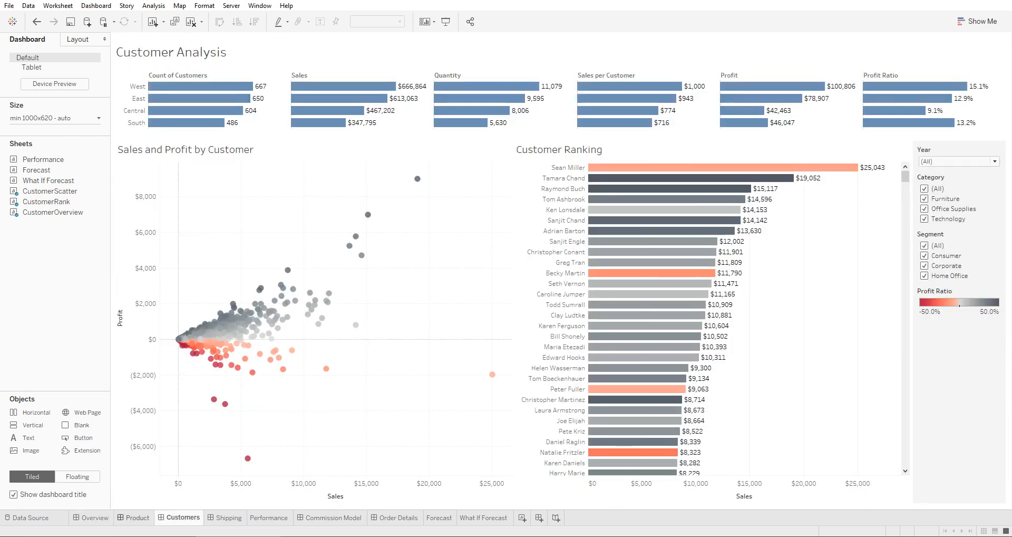
click(93, 518)
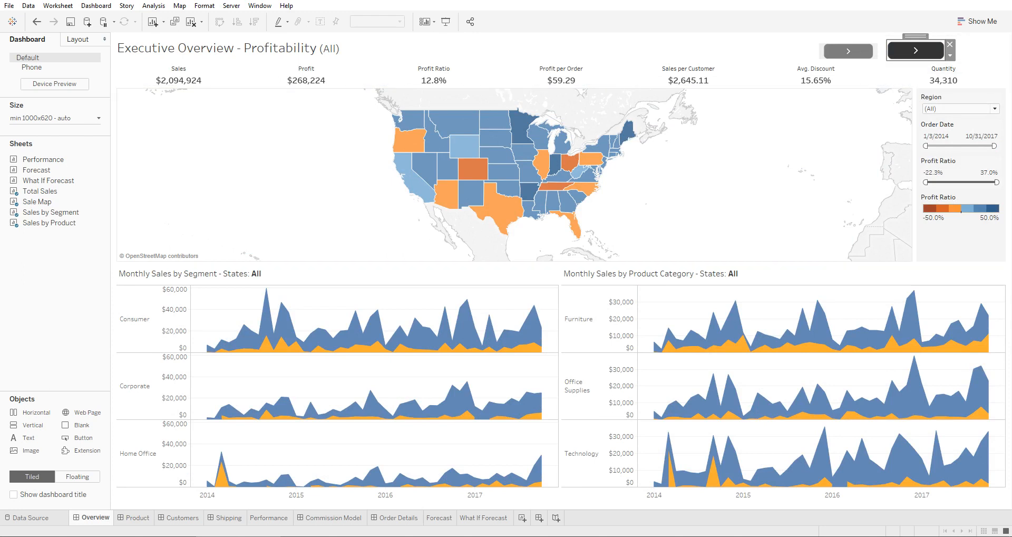
- Show the About Tableau version information from the Help menu
click(286, 6)
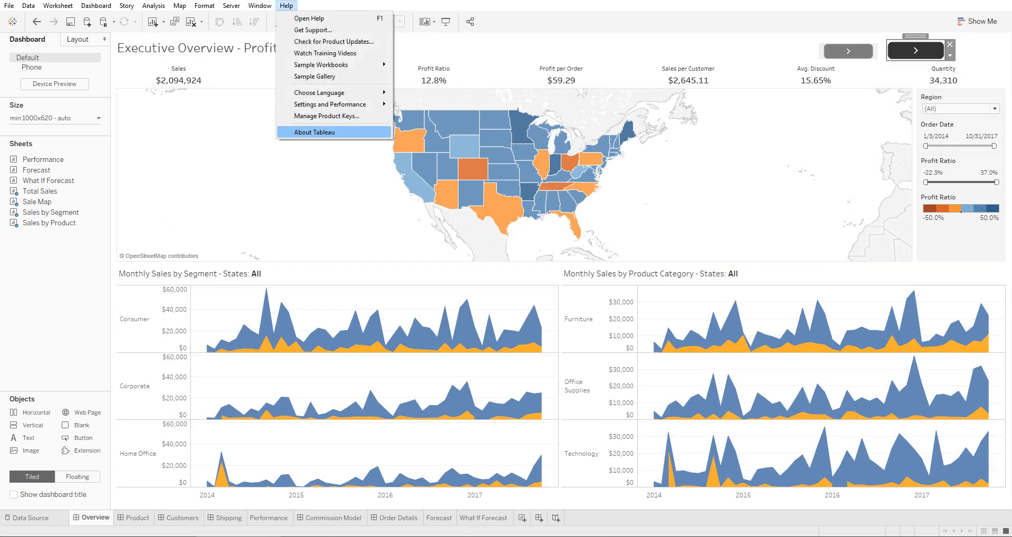
click(314, 132)
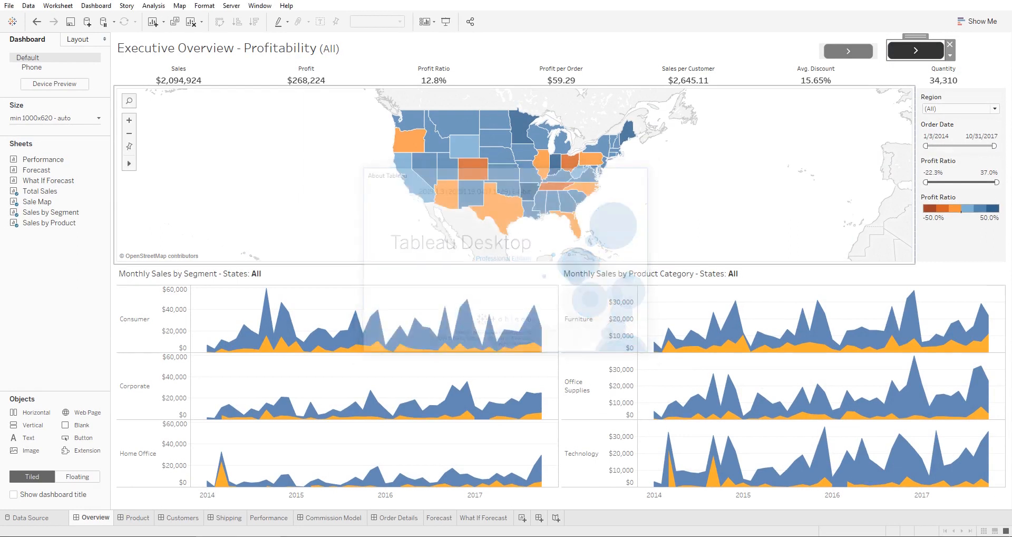